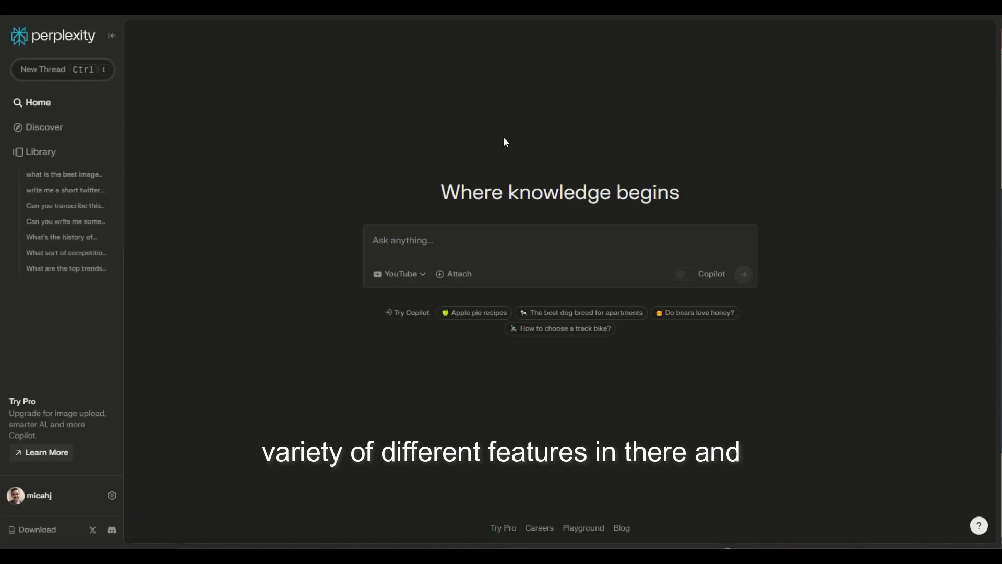
mouse_move(373, 108)
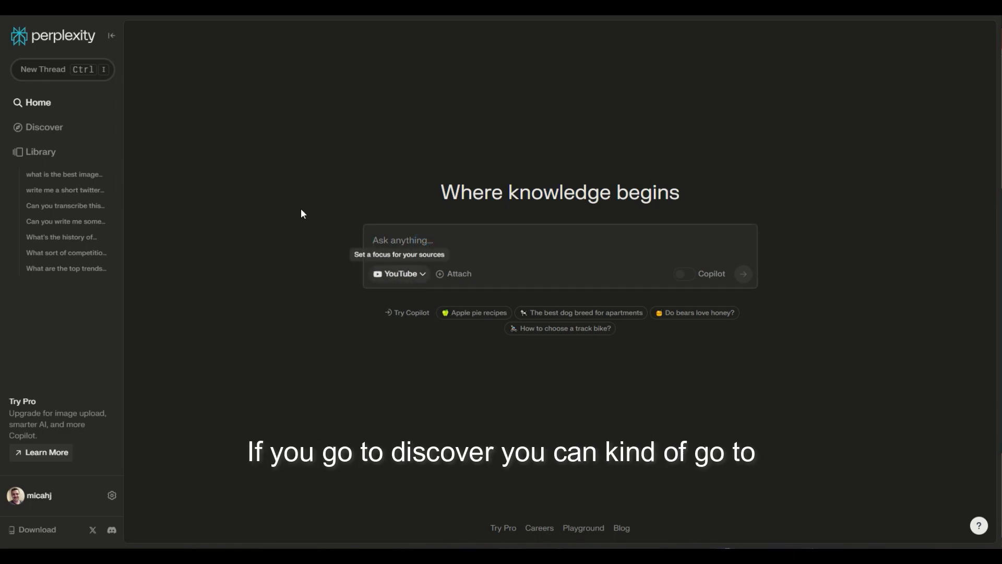
Browse the Discover feed down to the moon-lander and Vision Pro review stories.
click(45, 128)
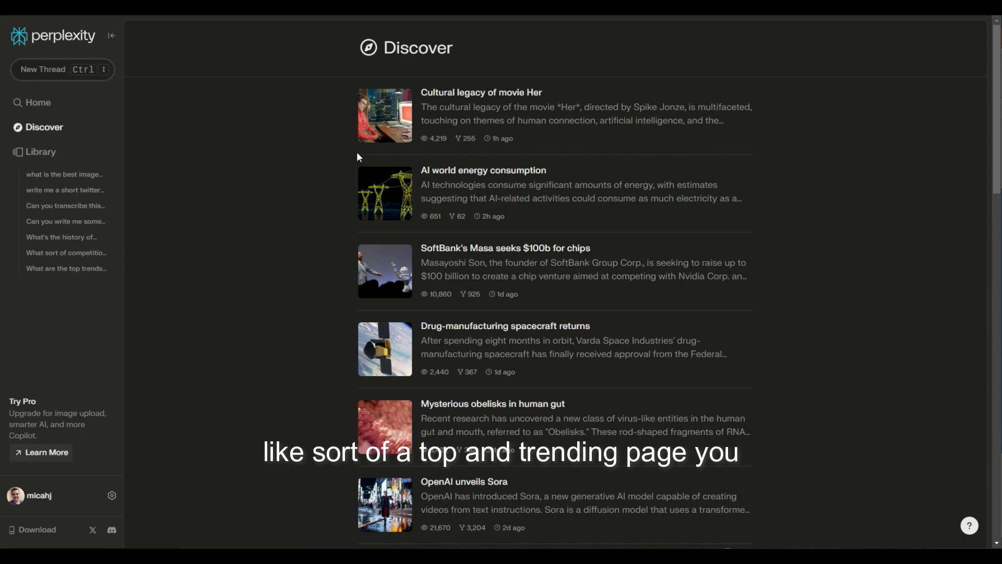
mouse_move(329, 202)
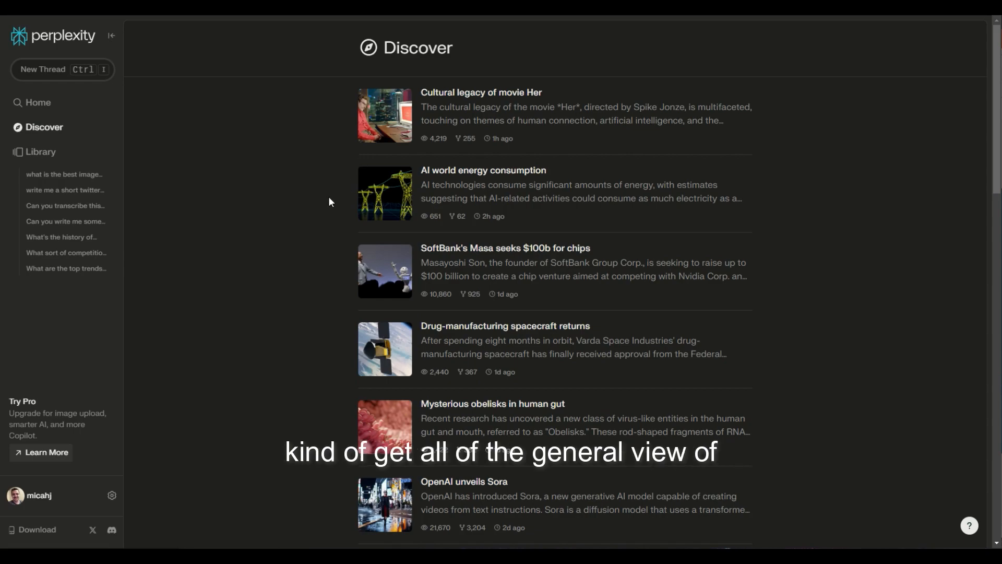
scroll(down, 3)
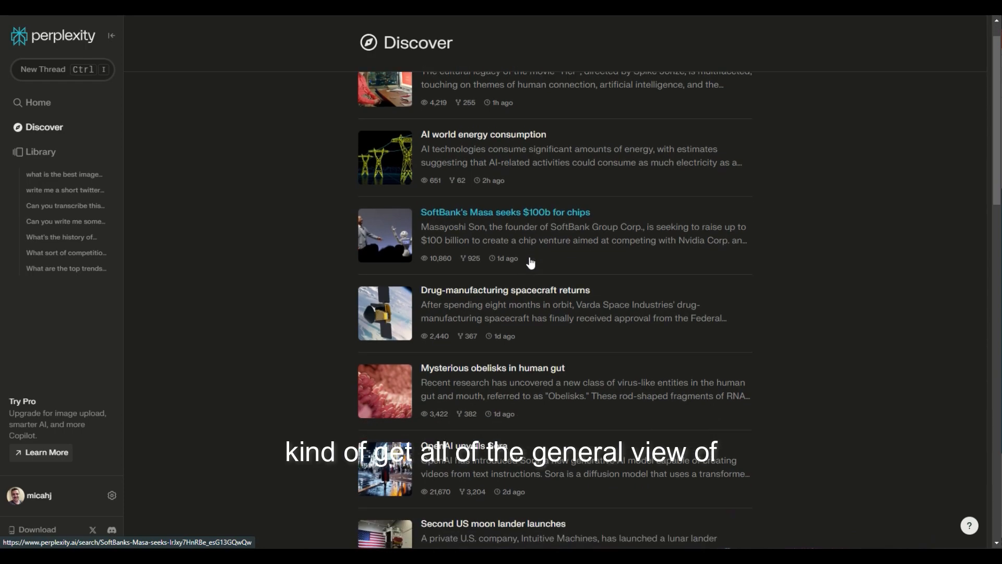
scroll(down, 3)
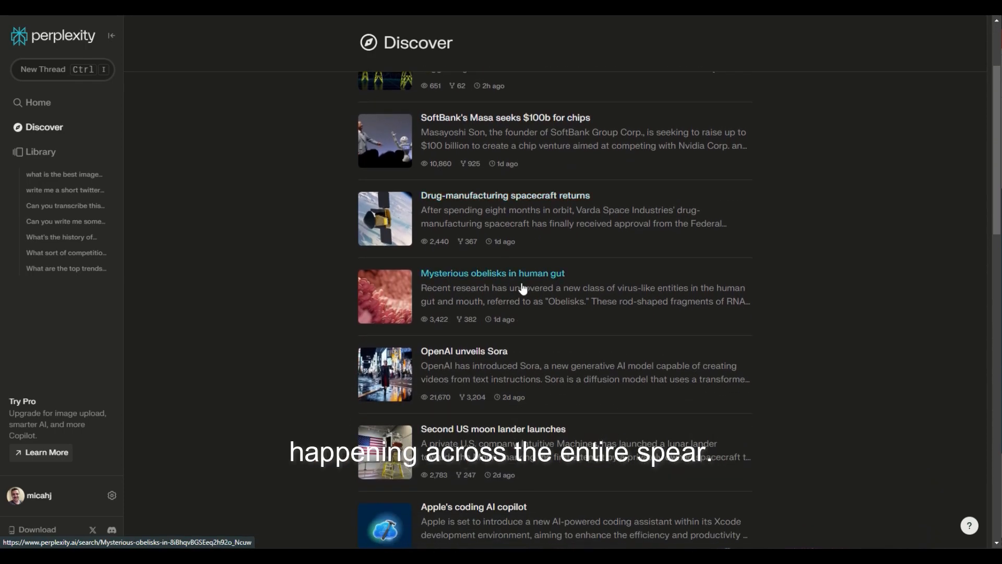
scroll(down, 3)
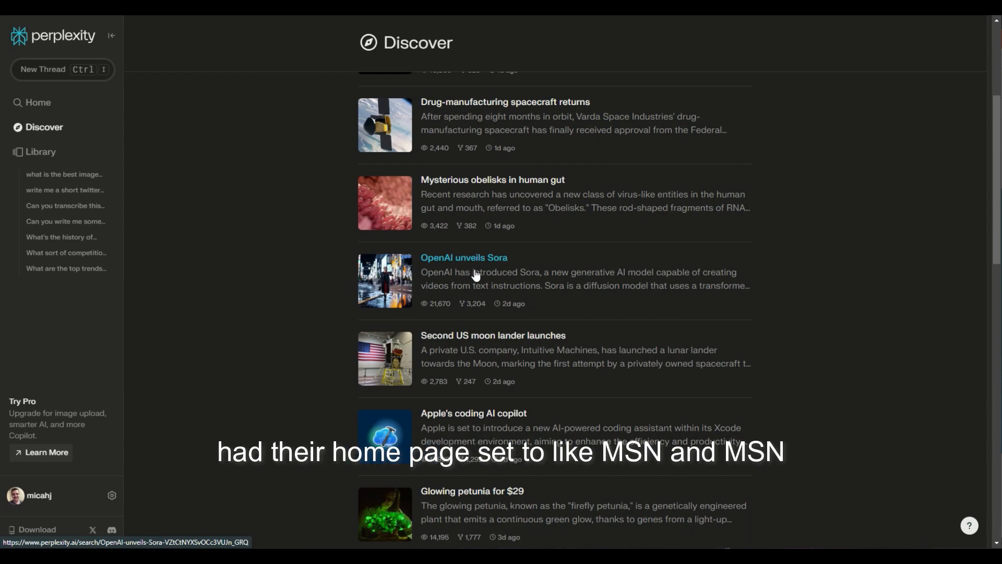
scroll(down, 3)
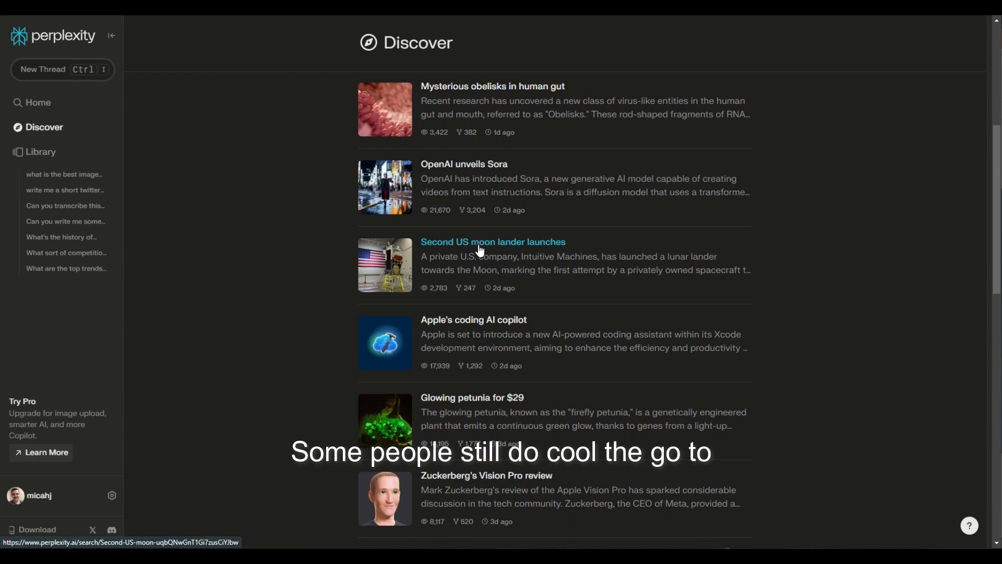
Show the Library listing past threads like the Twitter post and Matplotlib question.
click(41, 151)
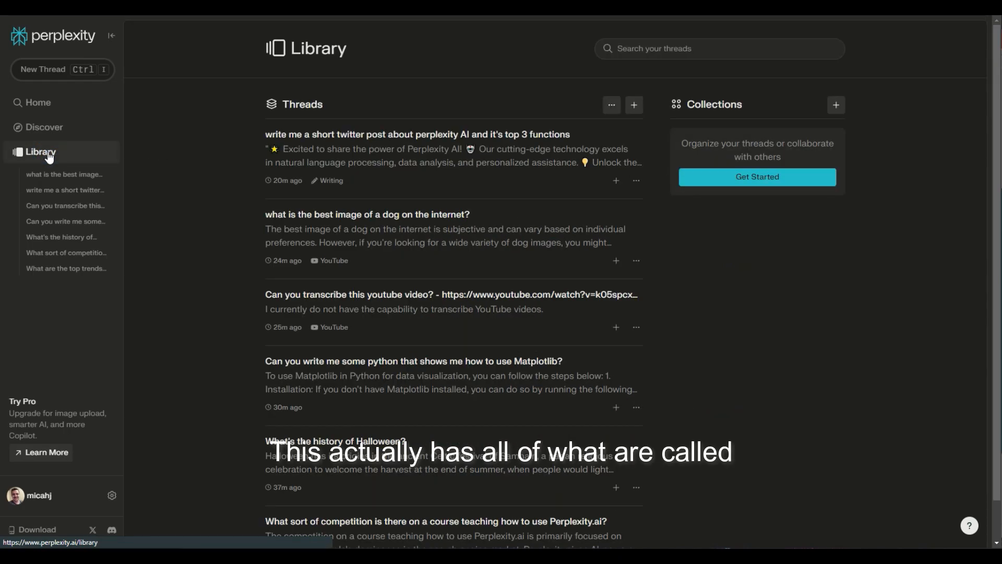
mouse_move(338, 105)
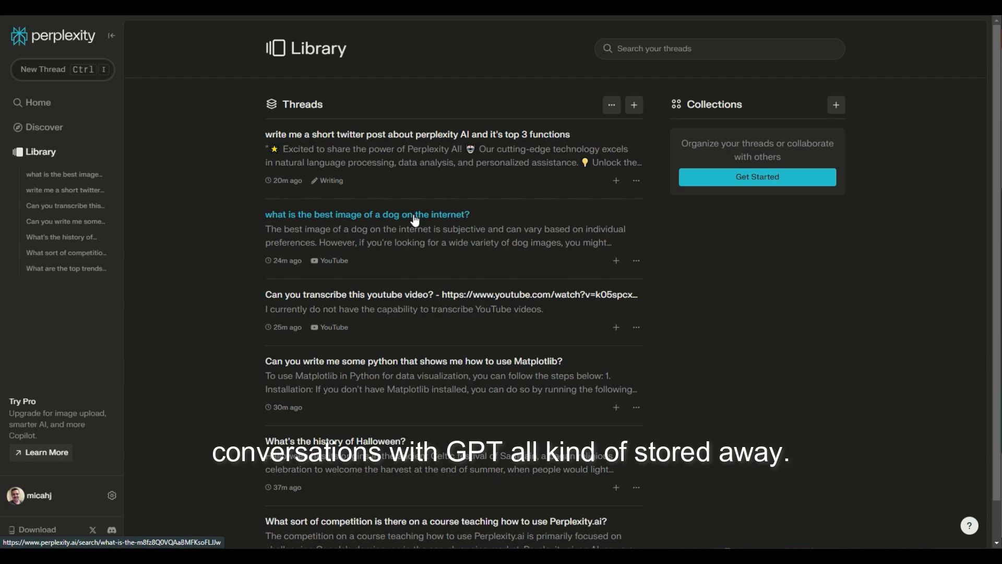
mouse_move(576, 183)
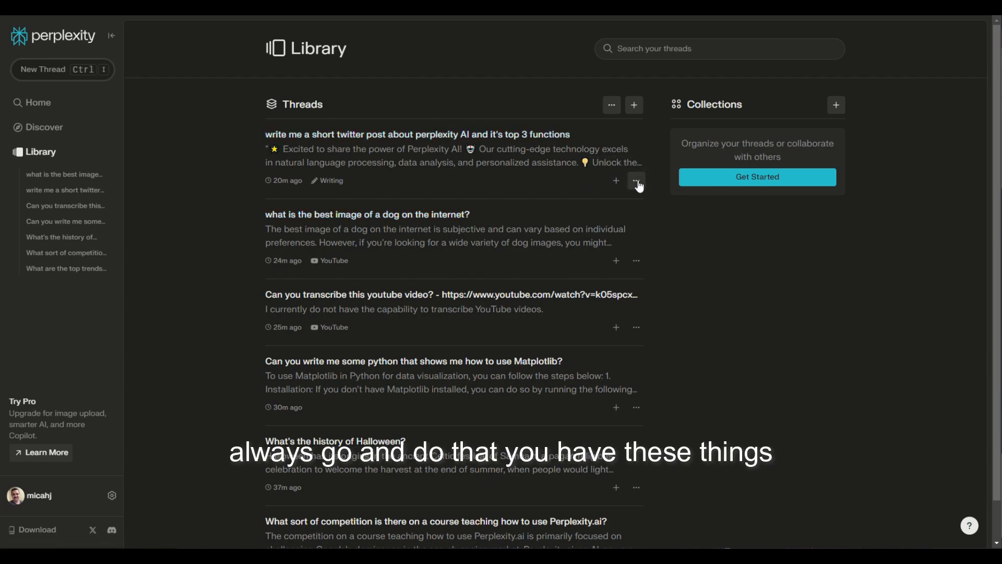
mouse_move(836, 104)
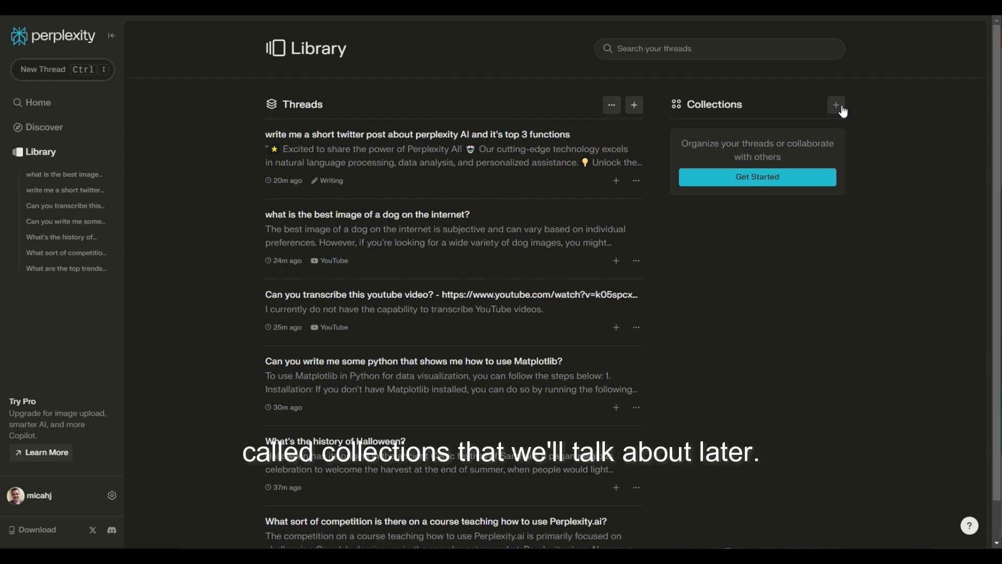
mouse_move(76, 406)
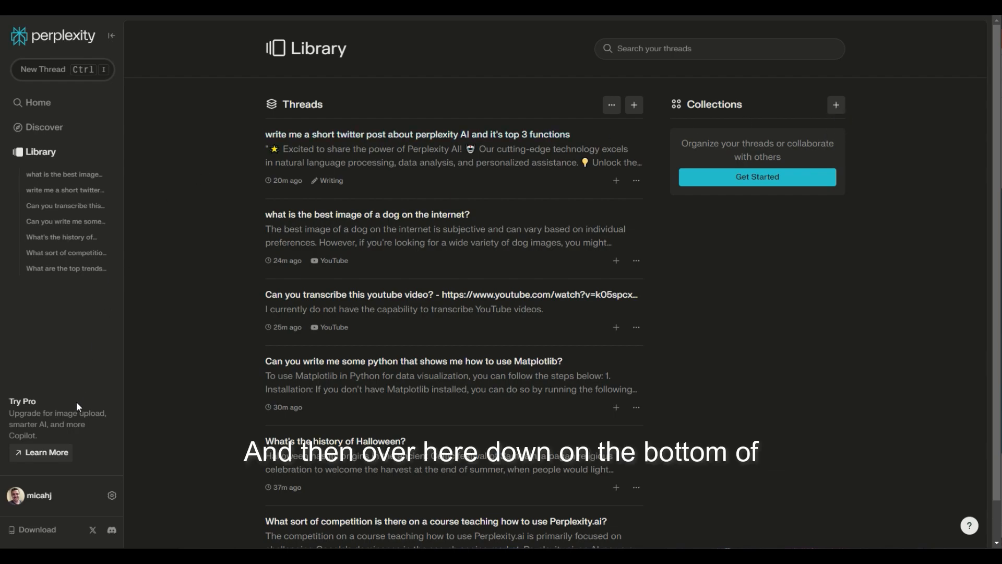
mouse_move(39, 514)
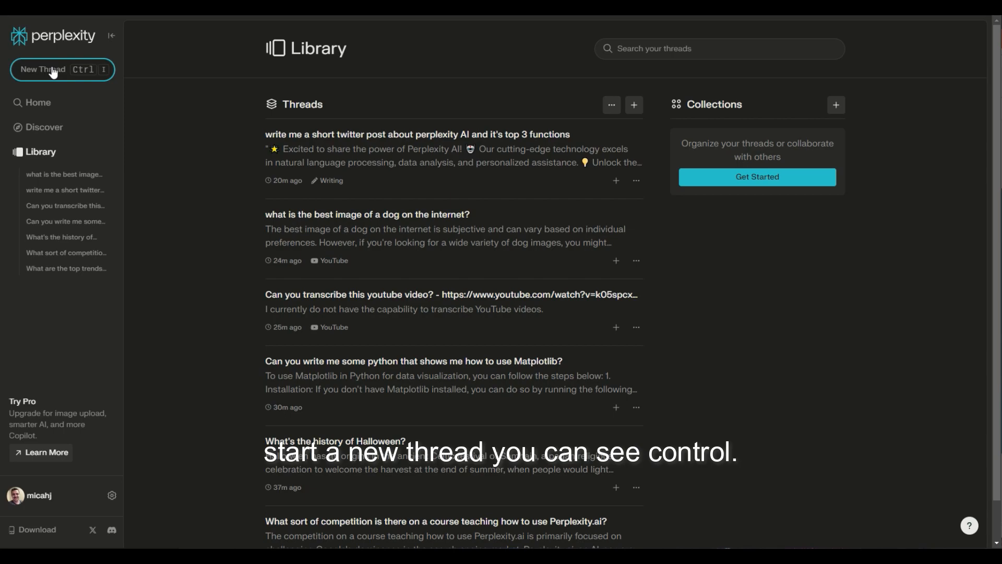
Start a new thread and return to Home with an empty Ask anything box.
click(56, 69)
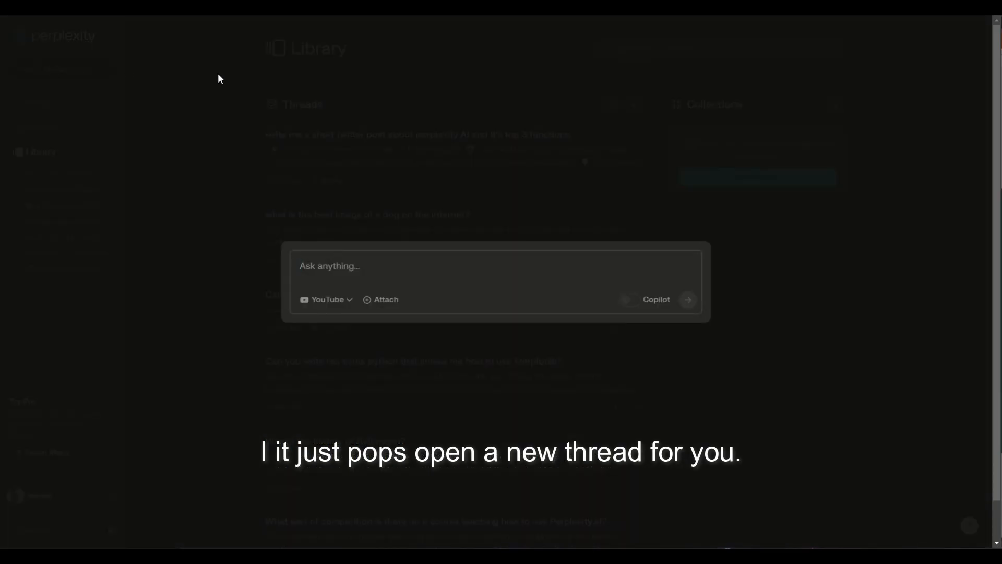
click(38, 102)
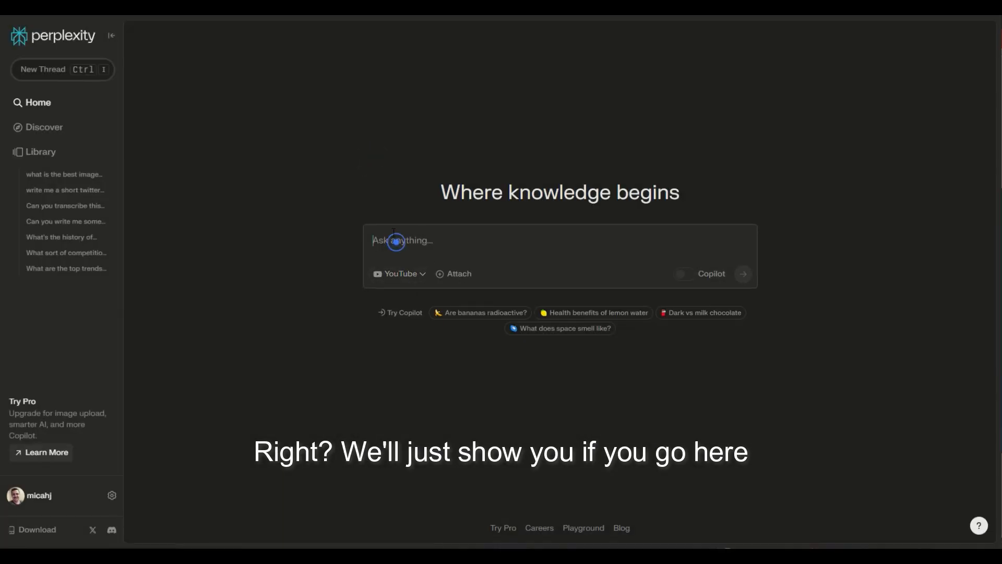
mouse_move(431, 269)
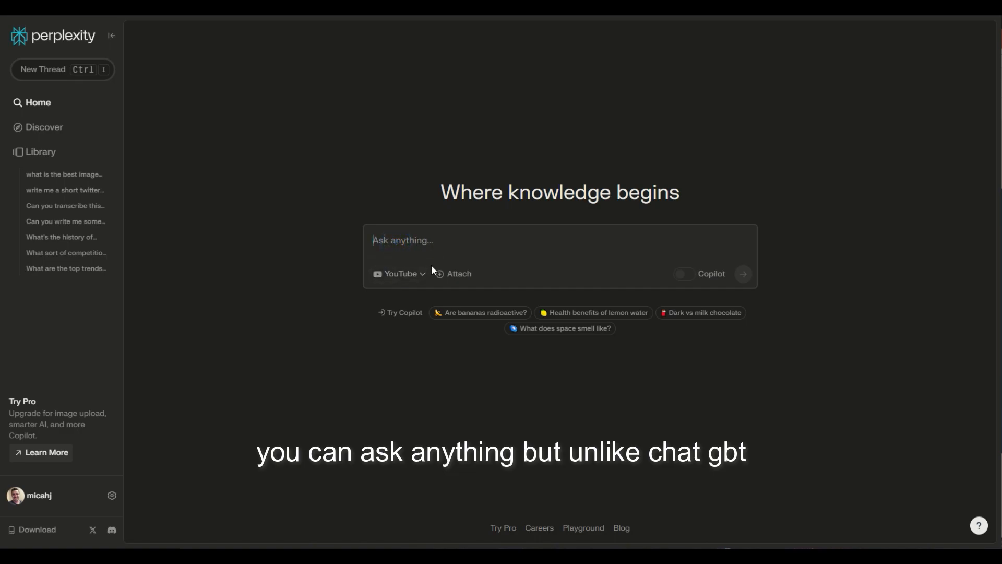
mouse_move(401, 273)
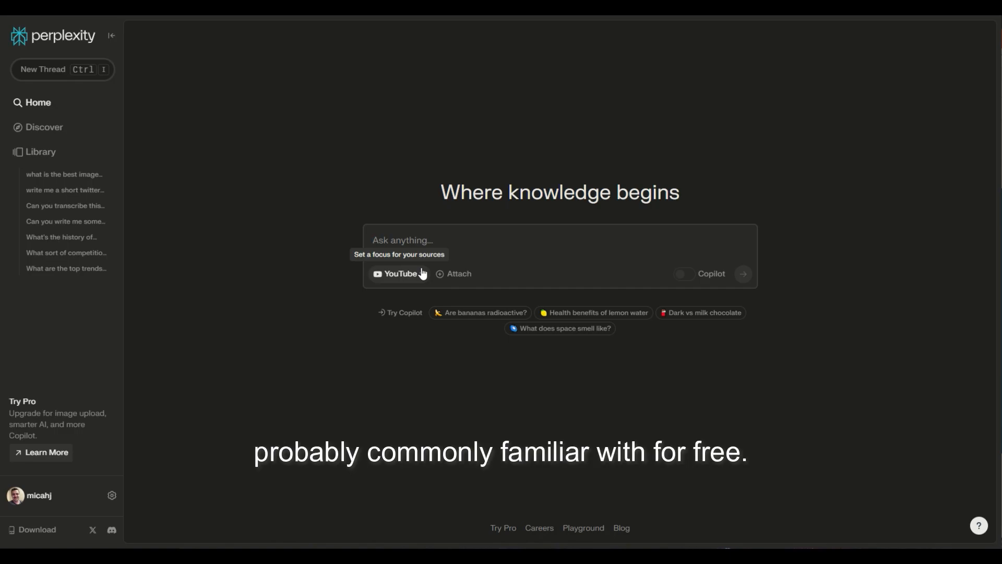
Show the focus list: All, Academic, Writing, Wolfram|Alpha, YouTube, Reddit.
click(397, 273)
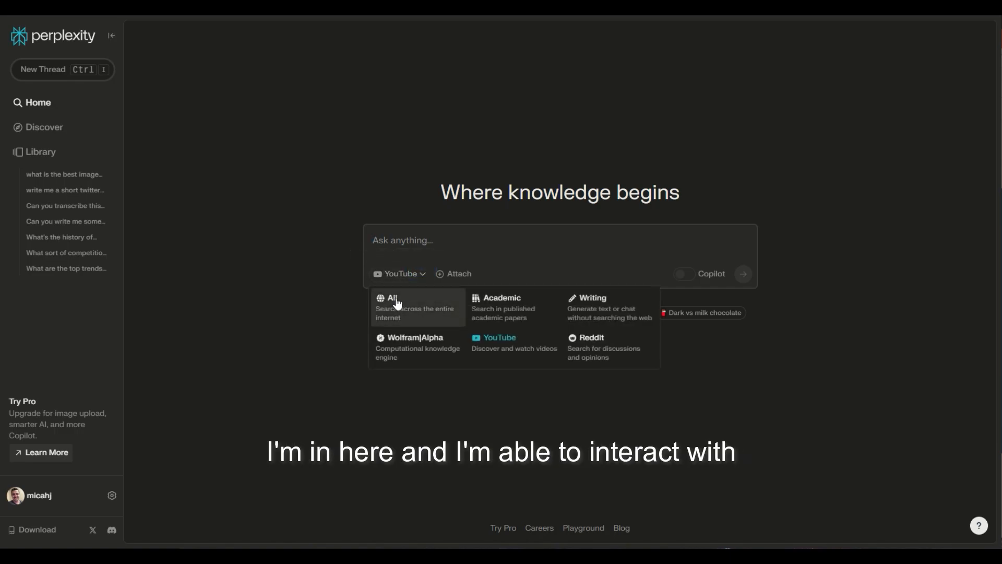
mouse_move(571, 340)
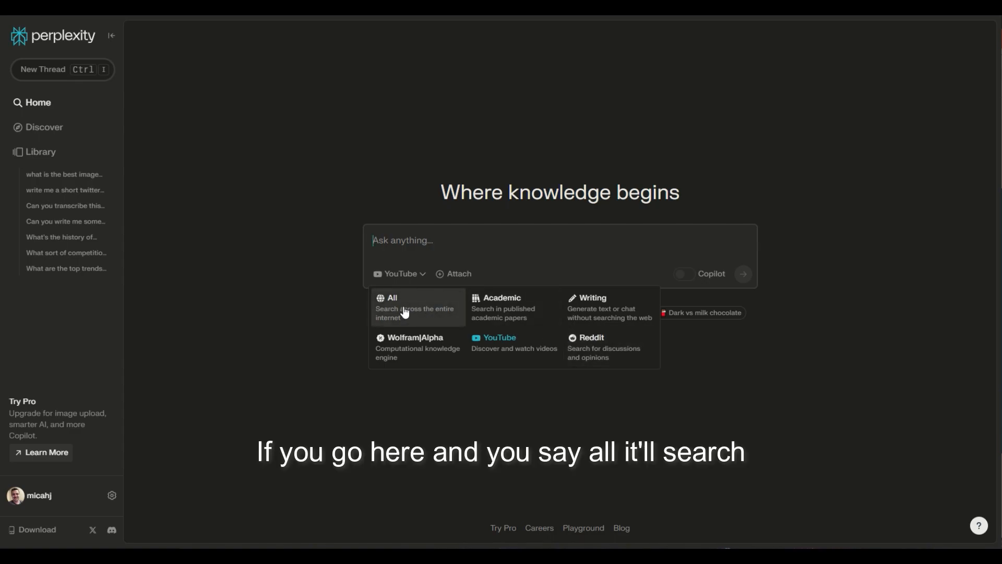
mouse_move(504, 307)
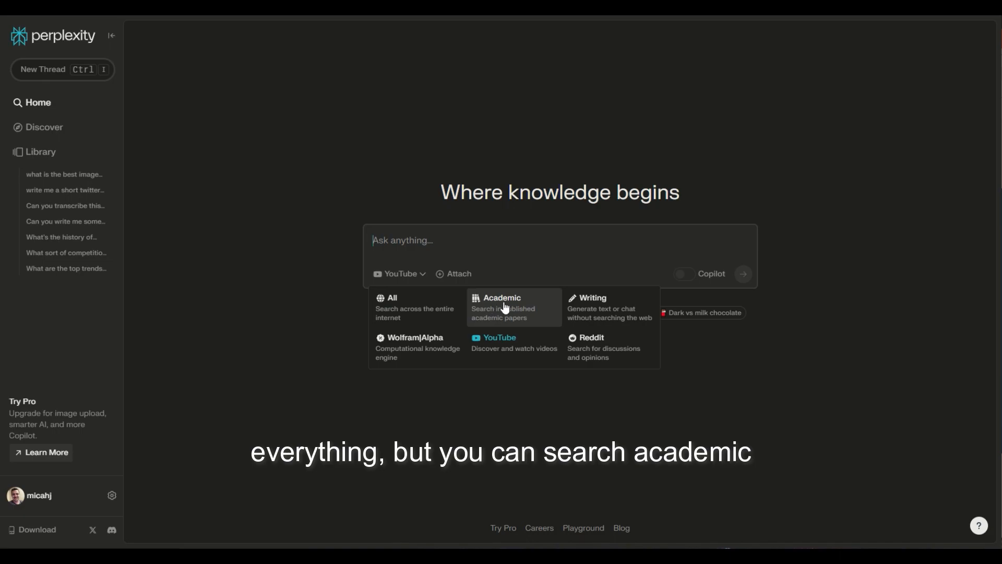
mouse_move(597, 308)
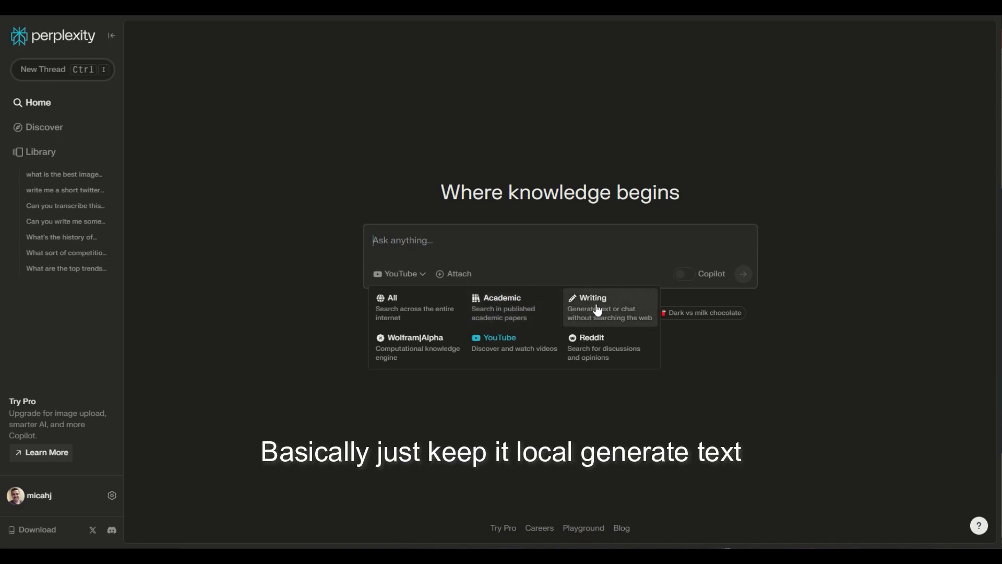
mouse_move(615, 305)
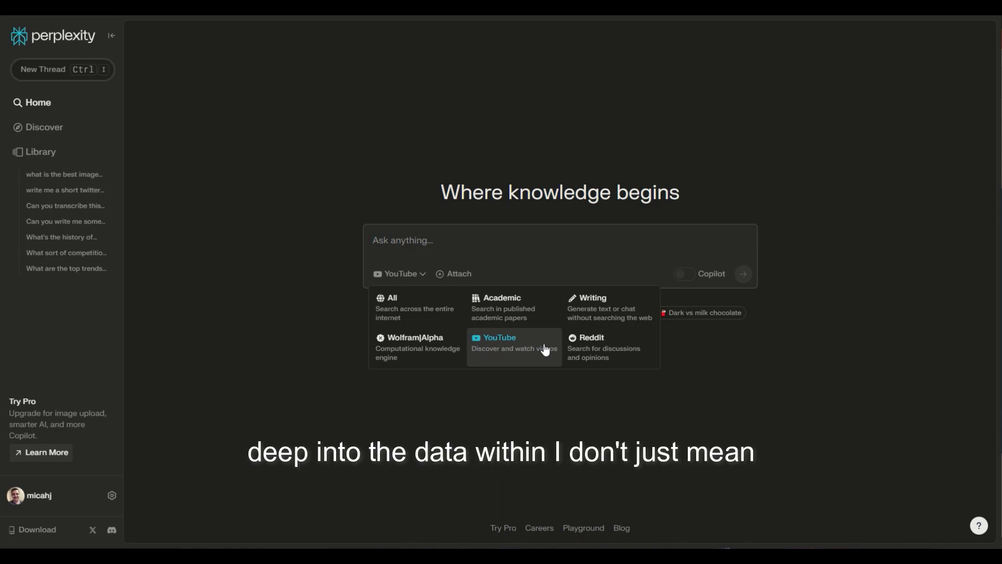
mouse_move(623, 352)
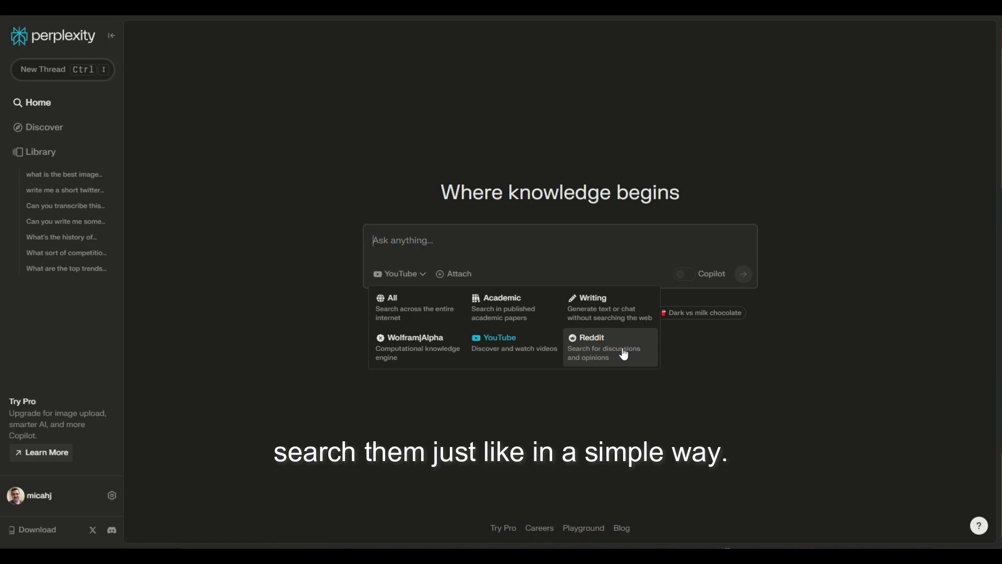
mouse_move(426, 366)
text(what sort of courses are currently trending on Youtube and on the internet in general? What are people eager to learn?)
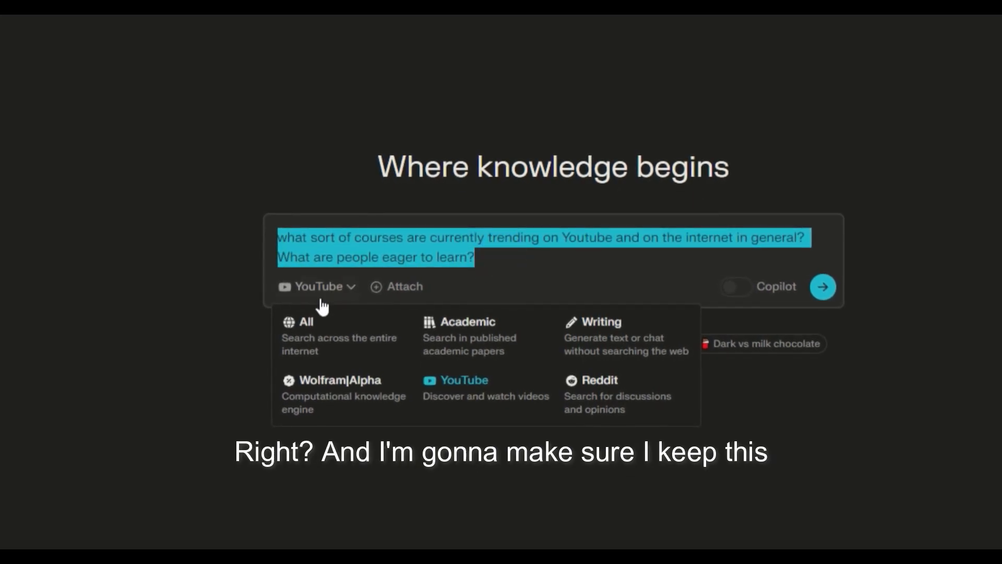
Submit the trending-courses question with Focus left on All.
click(305, 326)
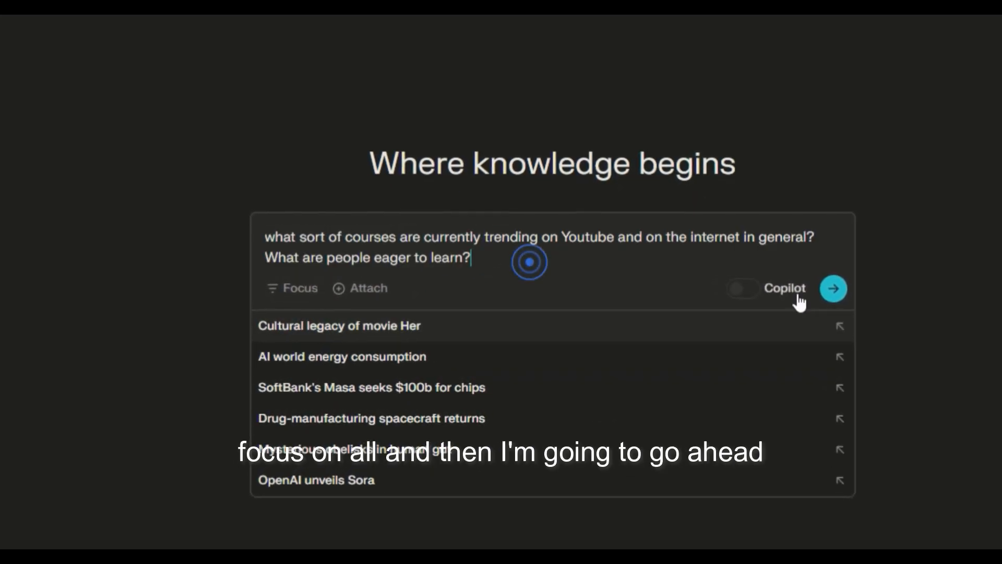
click(833, 288)
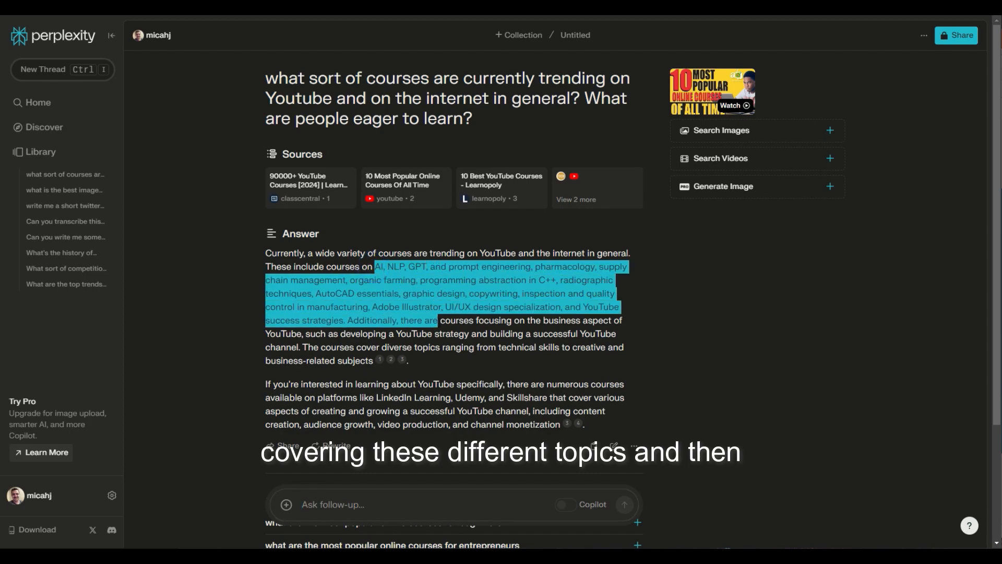
mouse_move(378, 360)
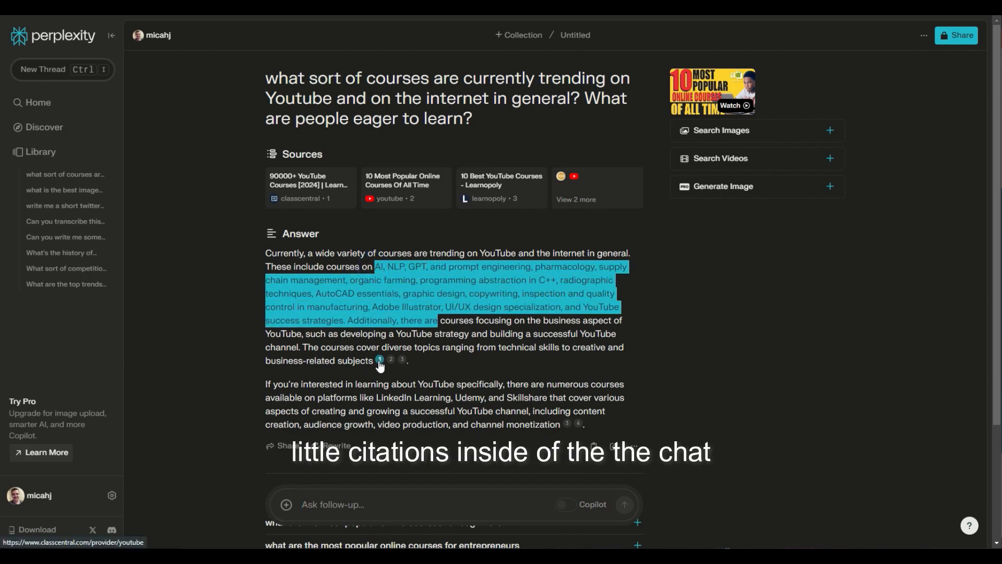
mouse_move(401, 360)
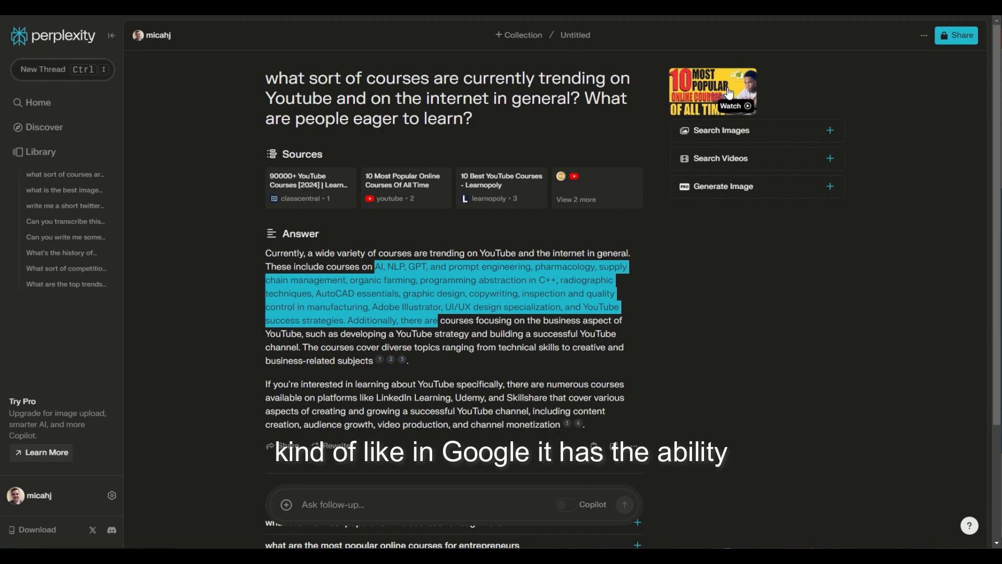
mouse_move(741, 94)
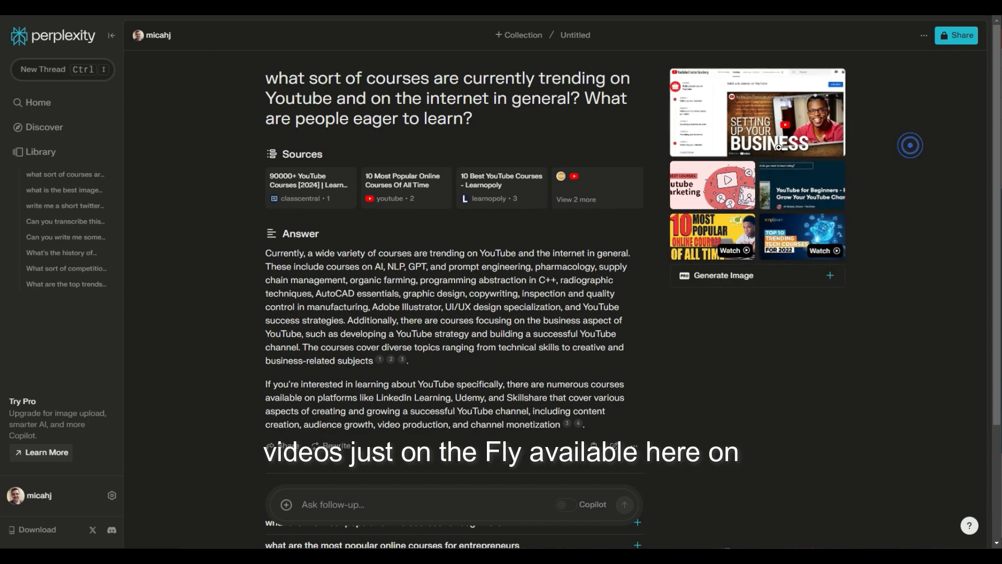
Scroll past Related suggestions to the follow-up box for the industry-skills question.
scroll(down, 3)
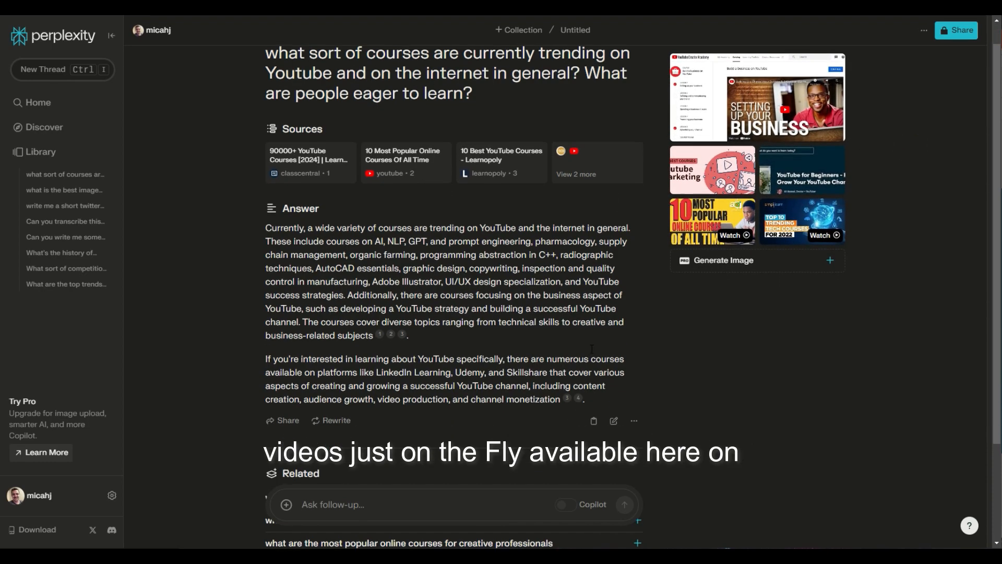
scroll(down, 3)
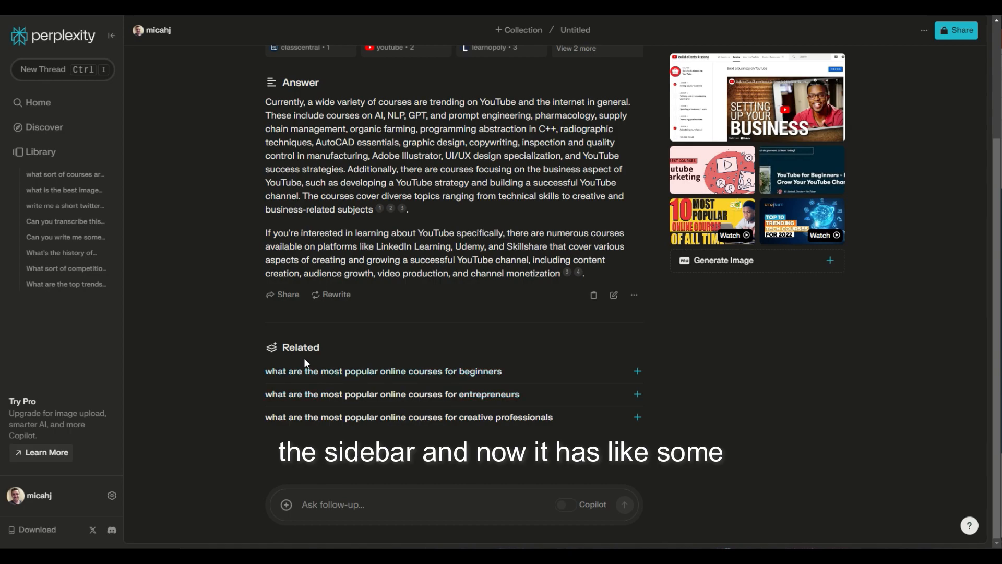
mouse_move(322, 424)
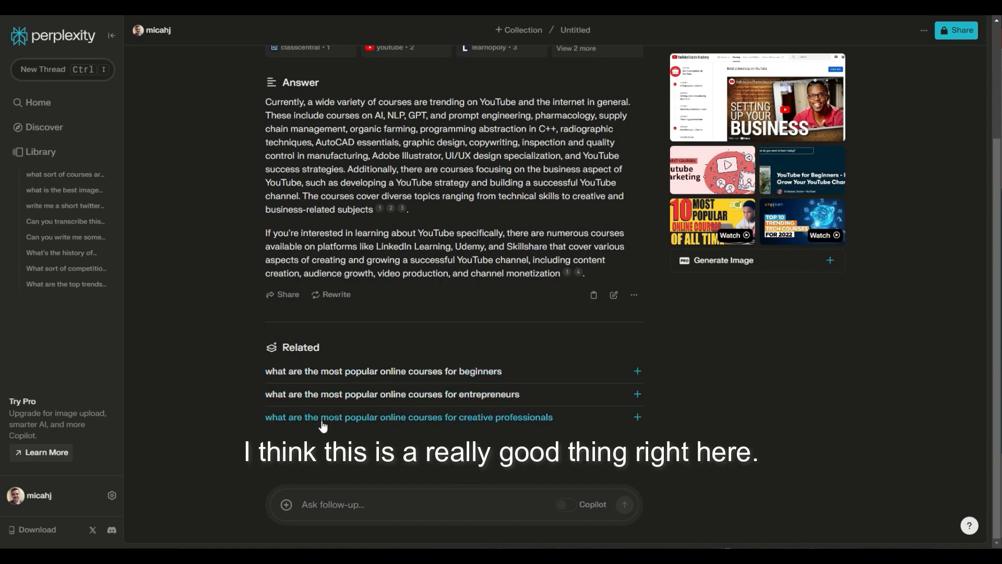
mouse_move(295, 339)
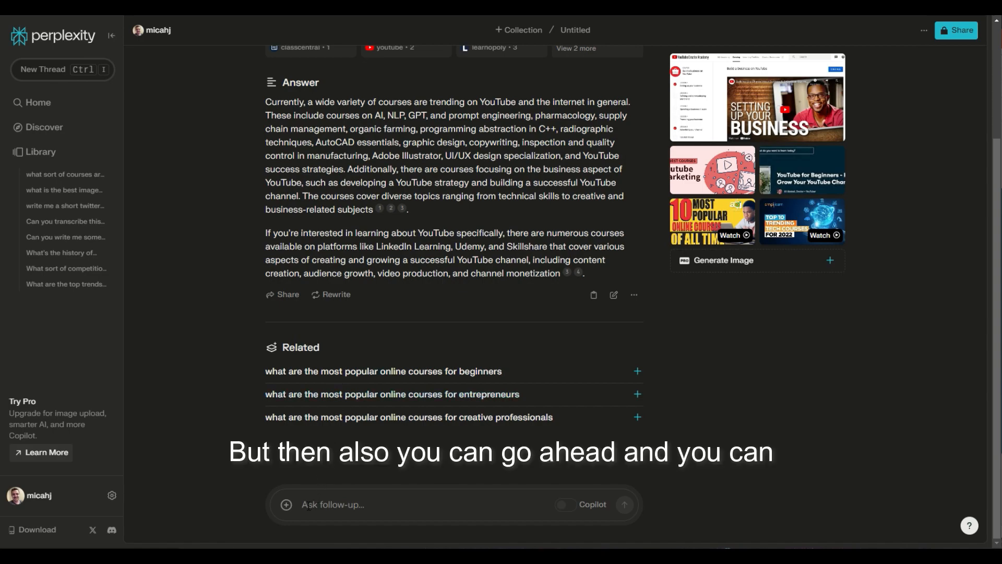
scroll(up, 3)
text(Which course topics are providing people the best skills for upcoming changes in industry?)
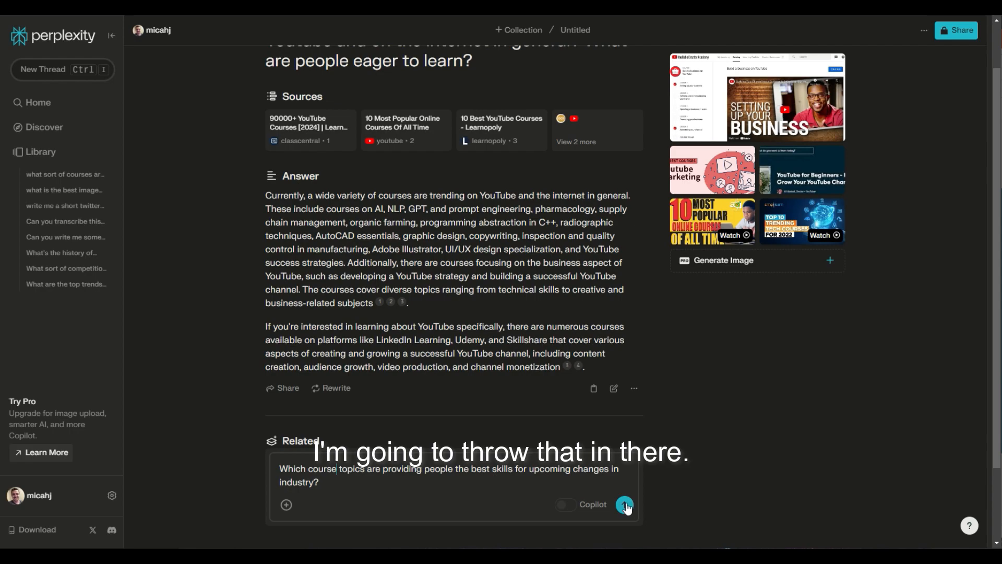
Send the industry-skills follow-up and get the answer citing FutureLearn, LearnWorlds and MIT.
click(624, 504)
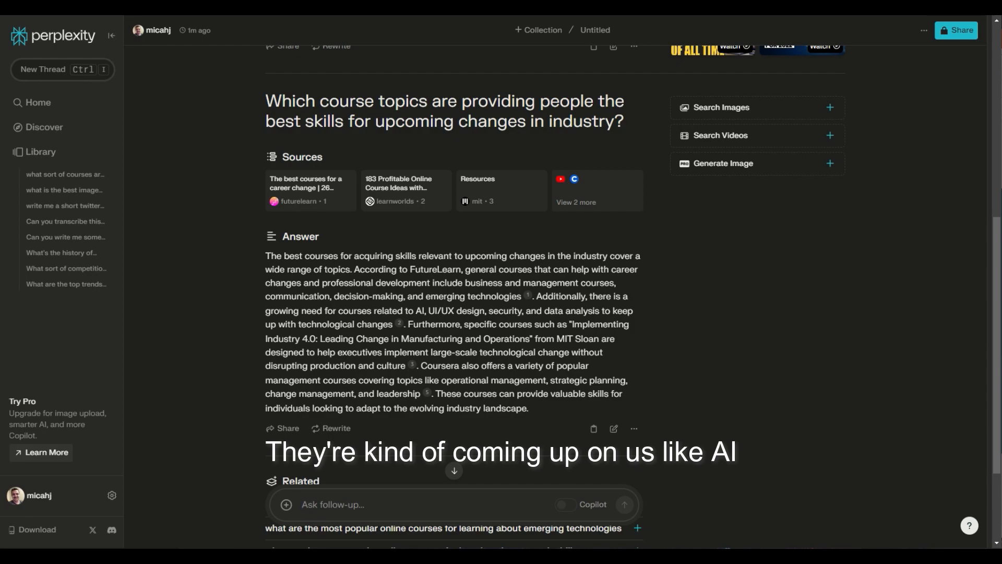
mouse_move(76, 101)
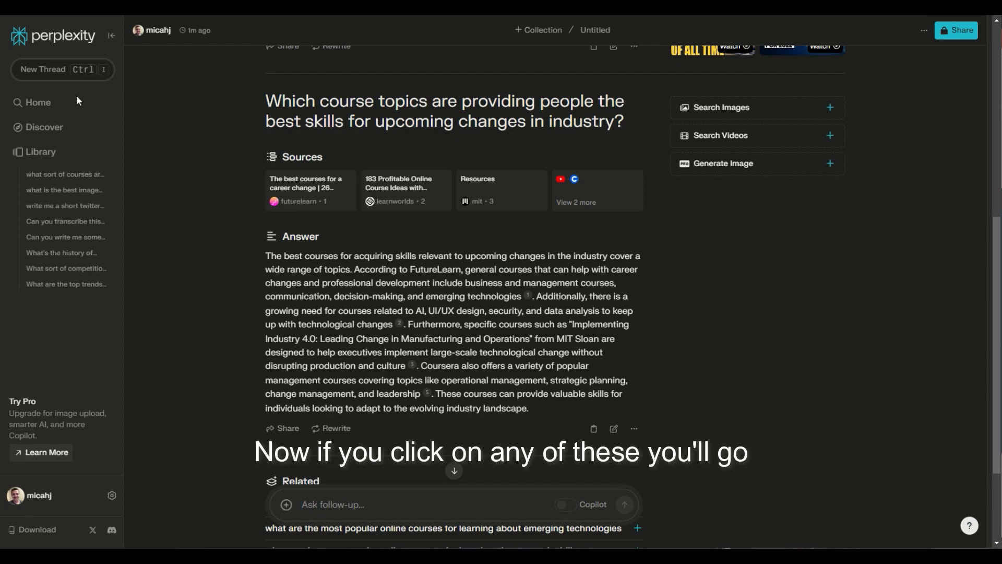
mouse_move(404, 361)
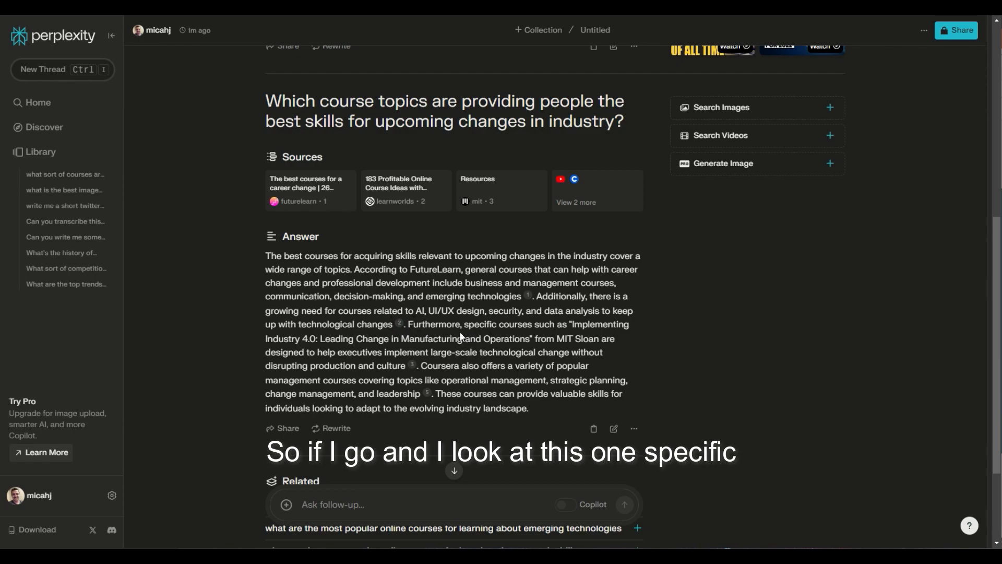
mouse_move(461, 337)
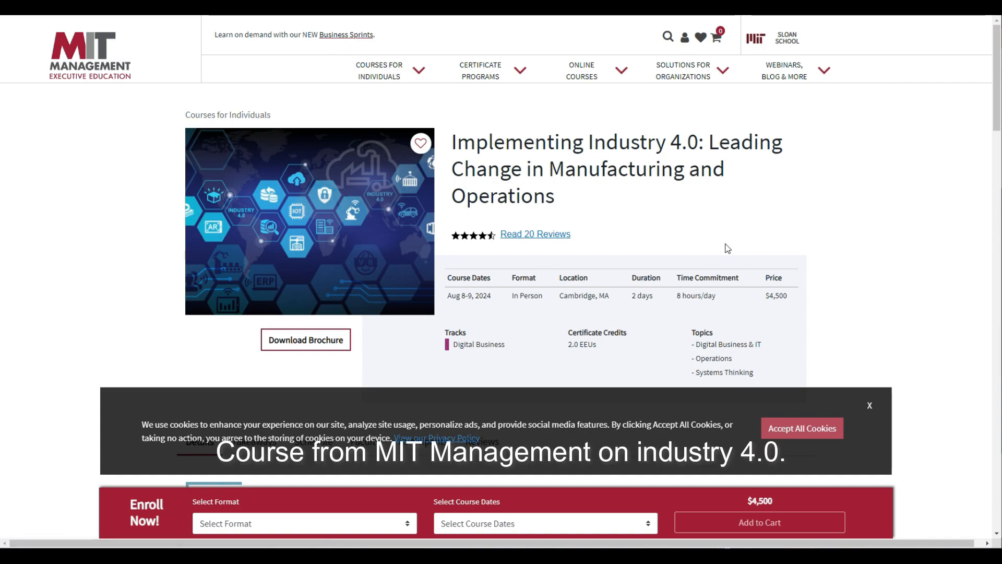
mouse_move(825, 349)
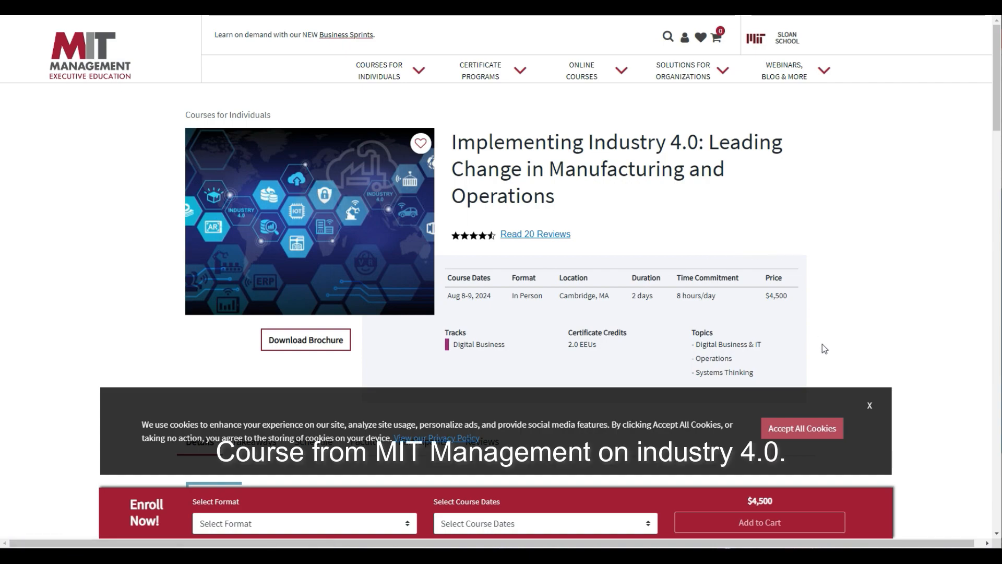
Dismiss the MIT course page's cookie banner and return to Perplexity's Home page.
click(870, 405)
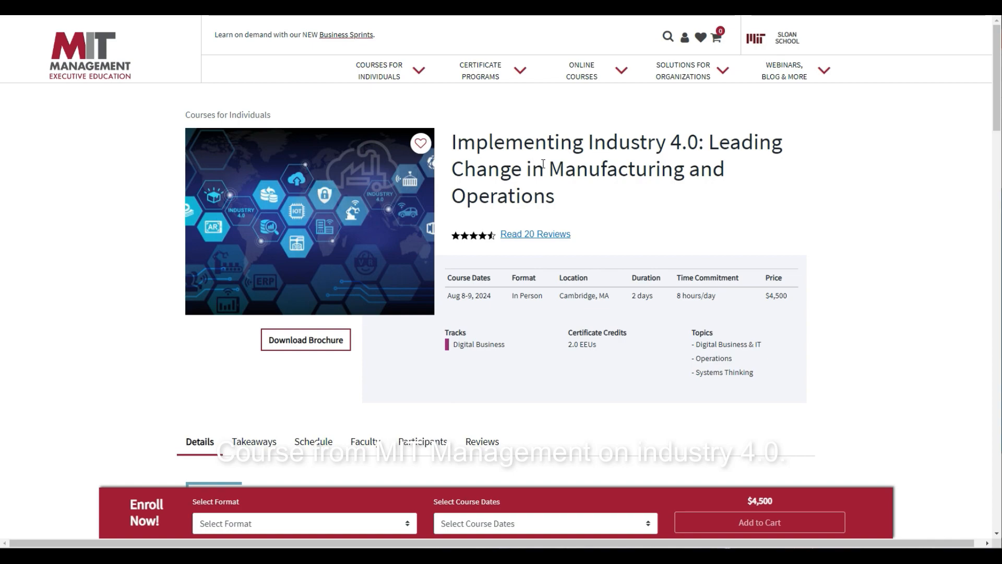
mouse_move(756, 55)
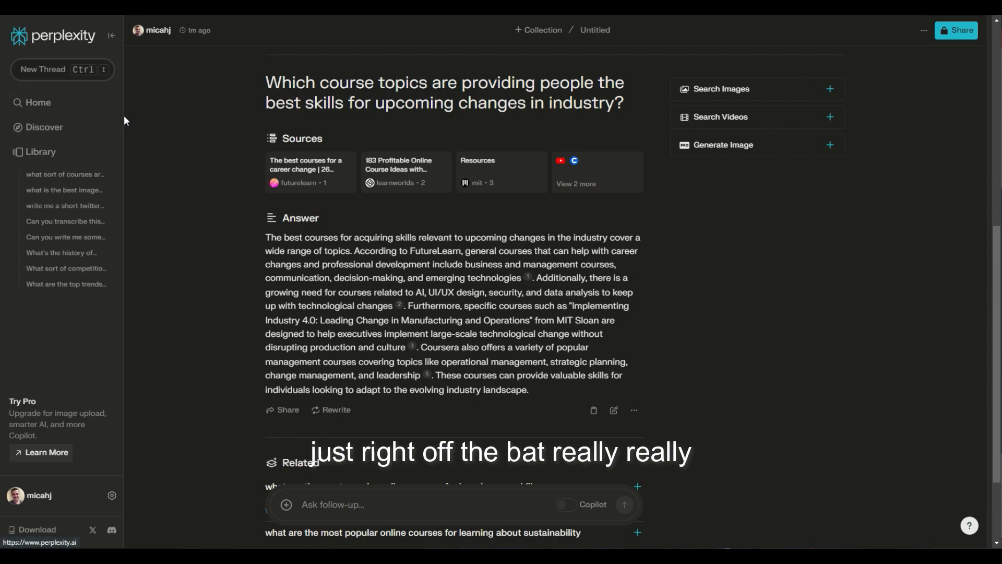
click(37, 102)
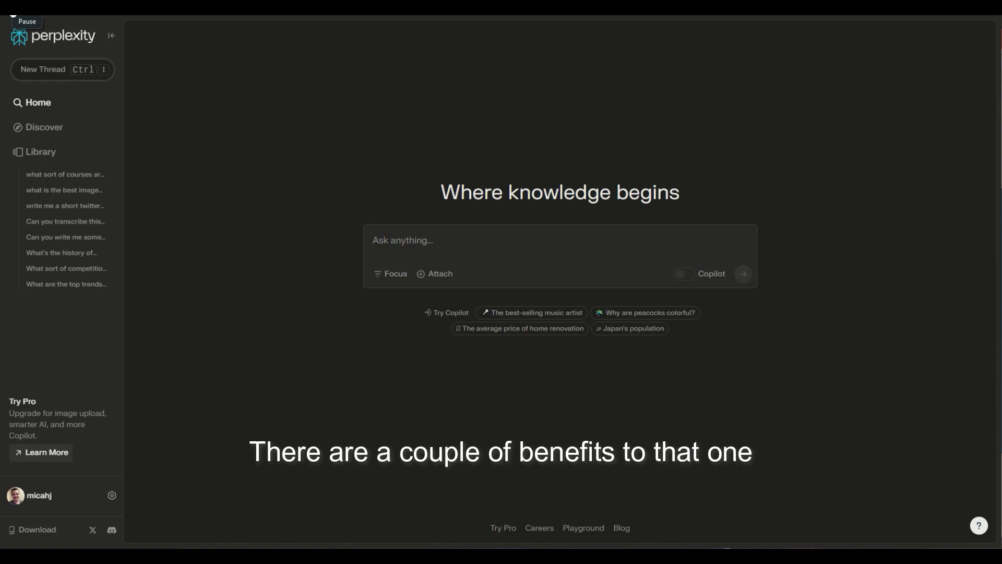
mouse_move(194, 91)
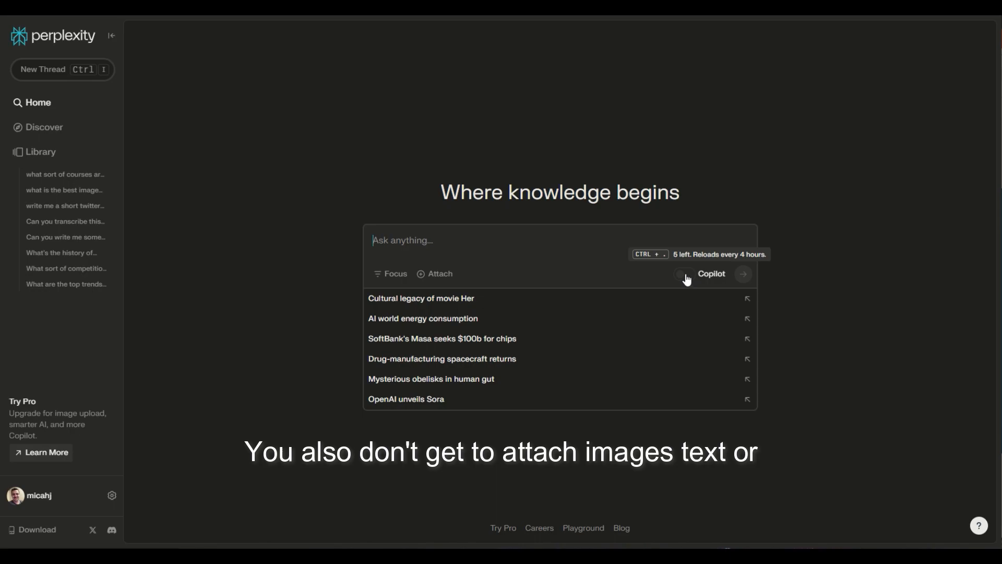
mouse_move(439, 274)
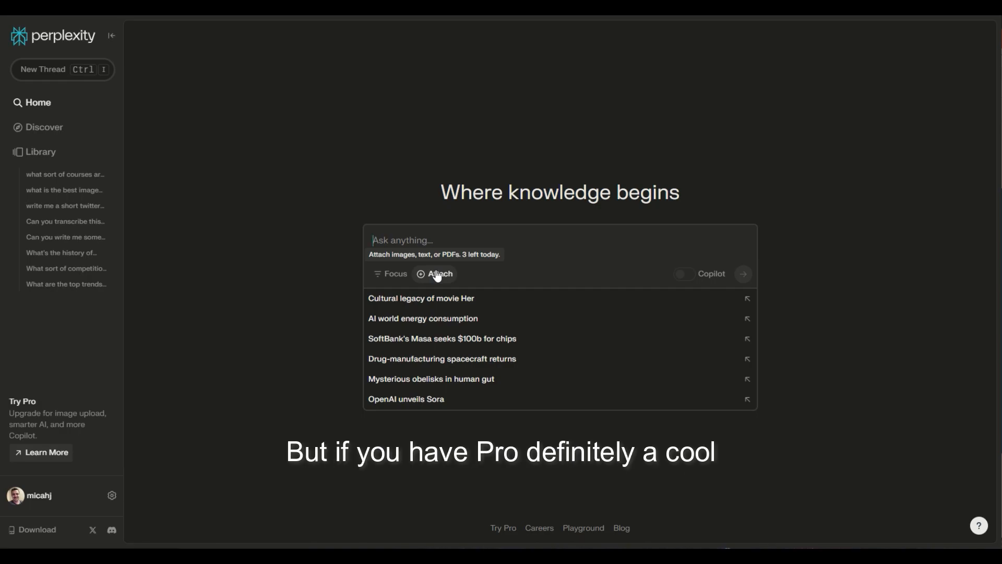
mouse_move(327, 239)
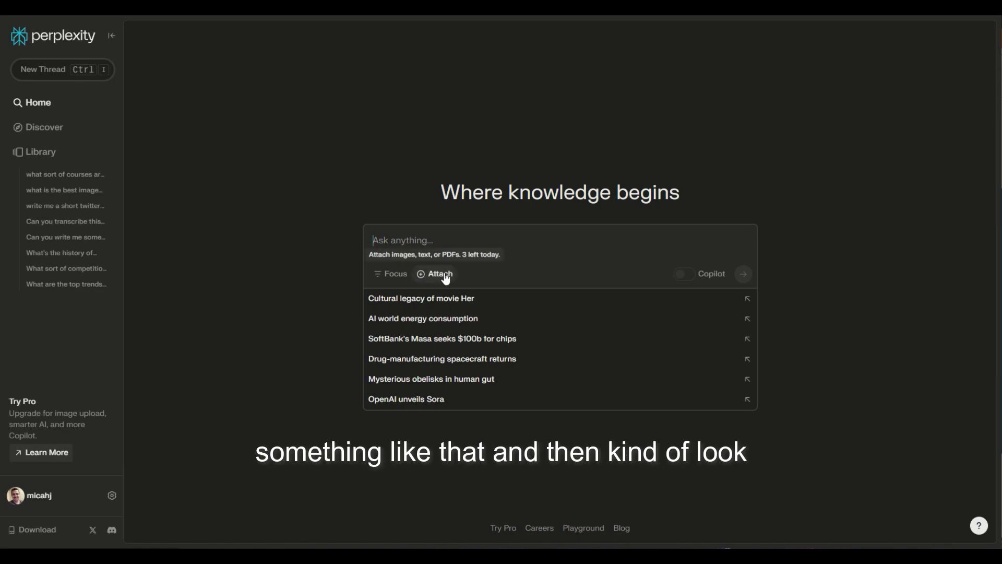
mouse_move(370, 280)
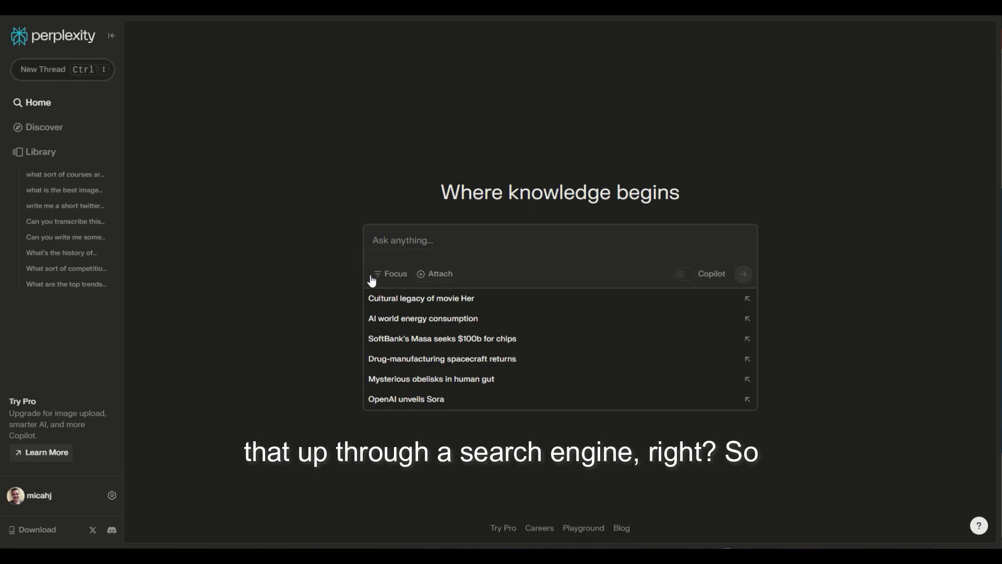
Show the source focus choices again, hovering the YouTube option.
click(391, 273)
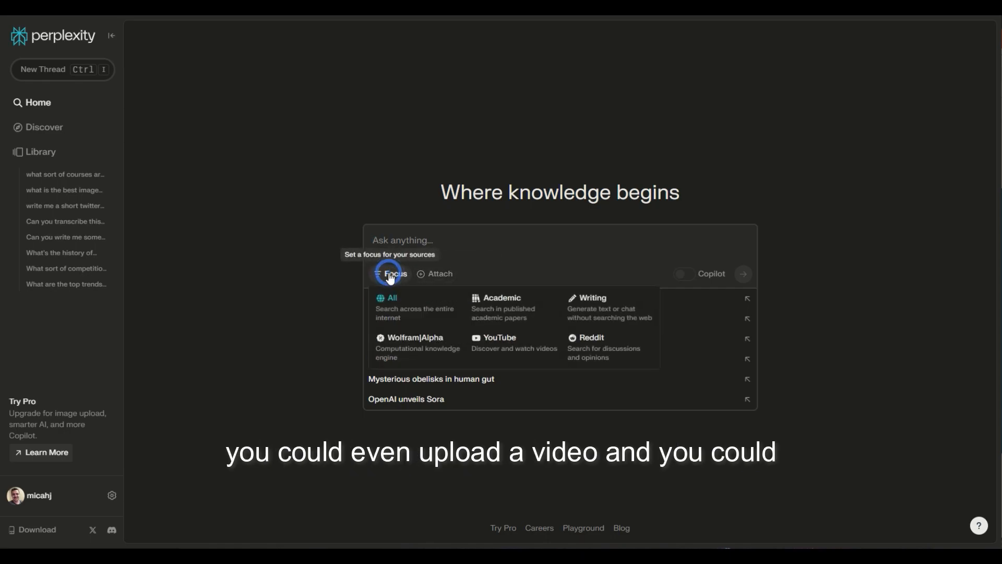
mouse_move(495, 346)
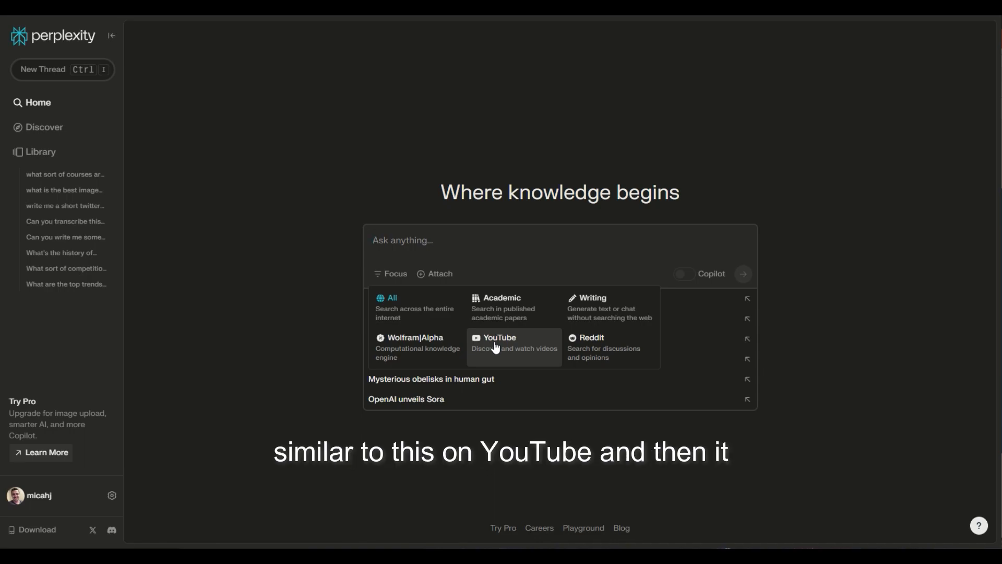
mouse_move(535, 346)
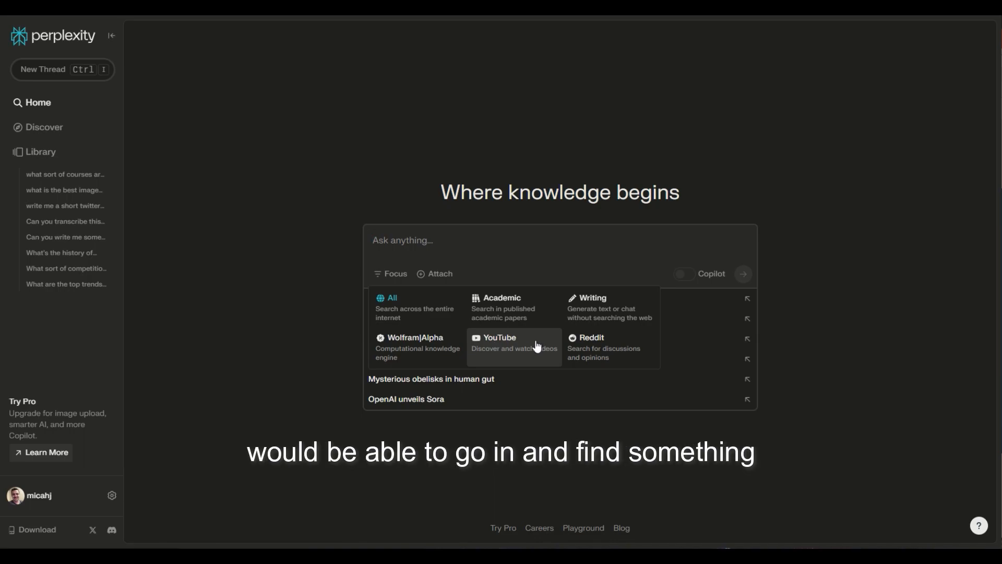